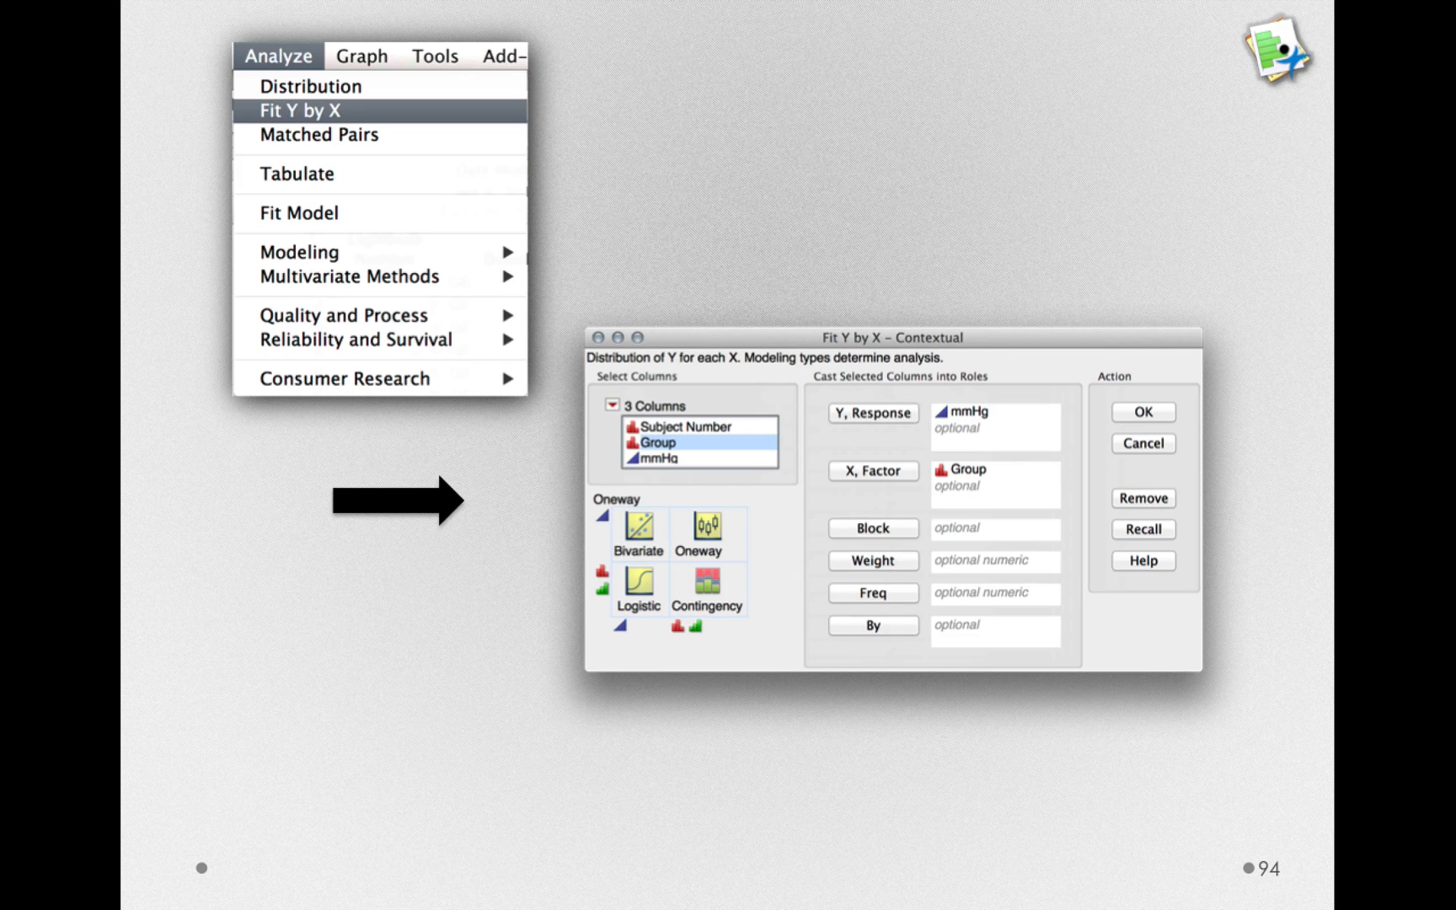
Advance to slide 95, the Oneway Analysis plot of mmHg by Group
left_click(1141, 411)
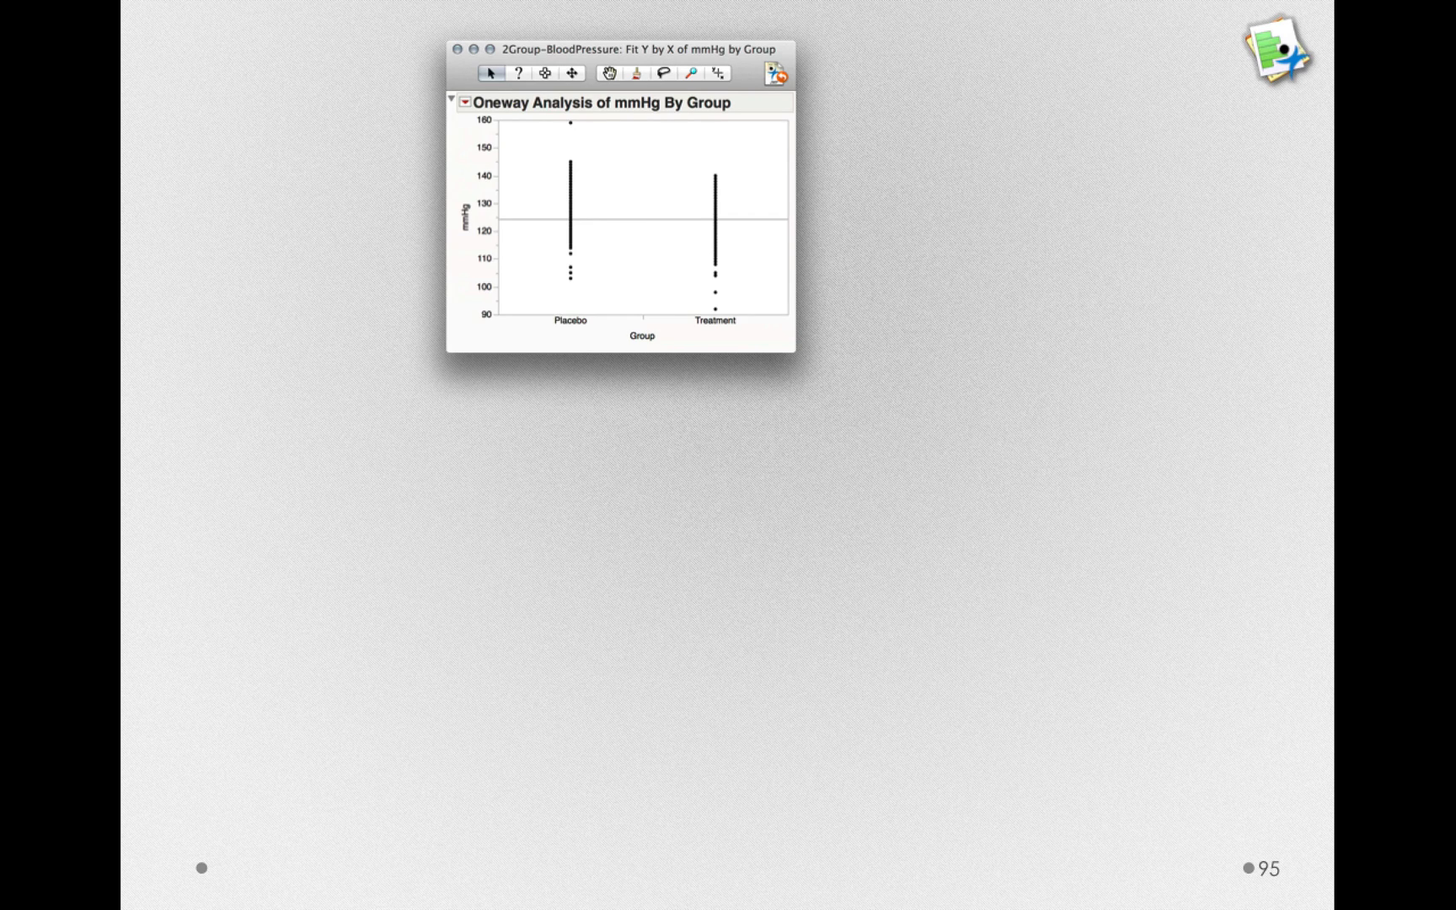
Advance to slide 96, the Means/Anova/Pooled t Equal Variance Assumed callout
left_click(464, 102)
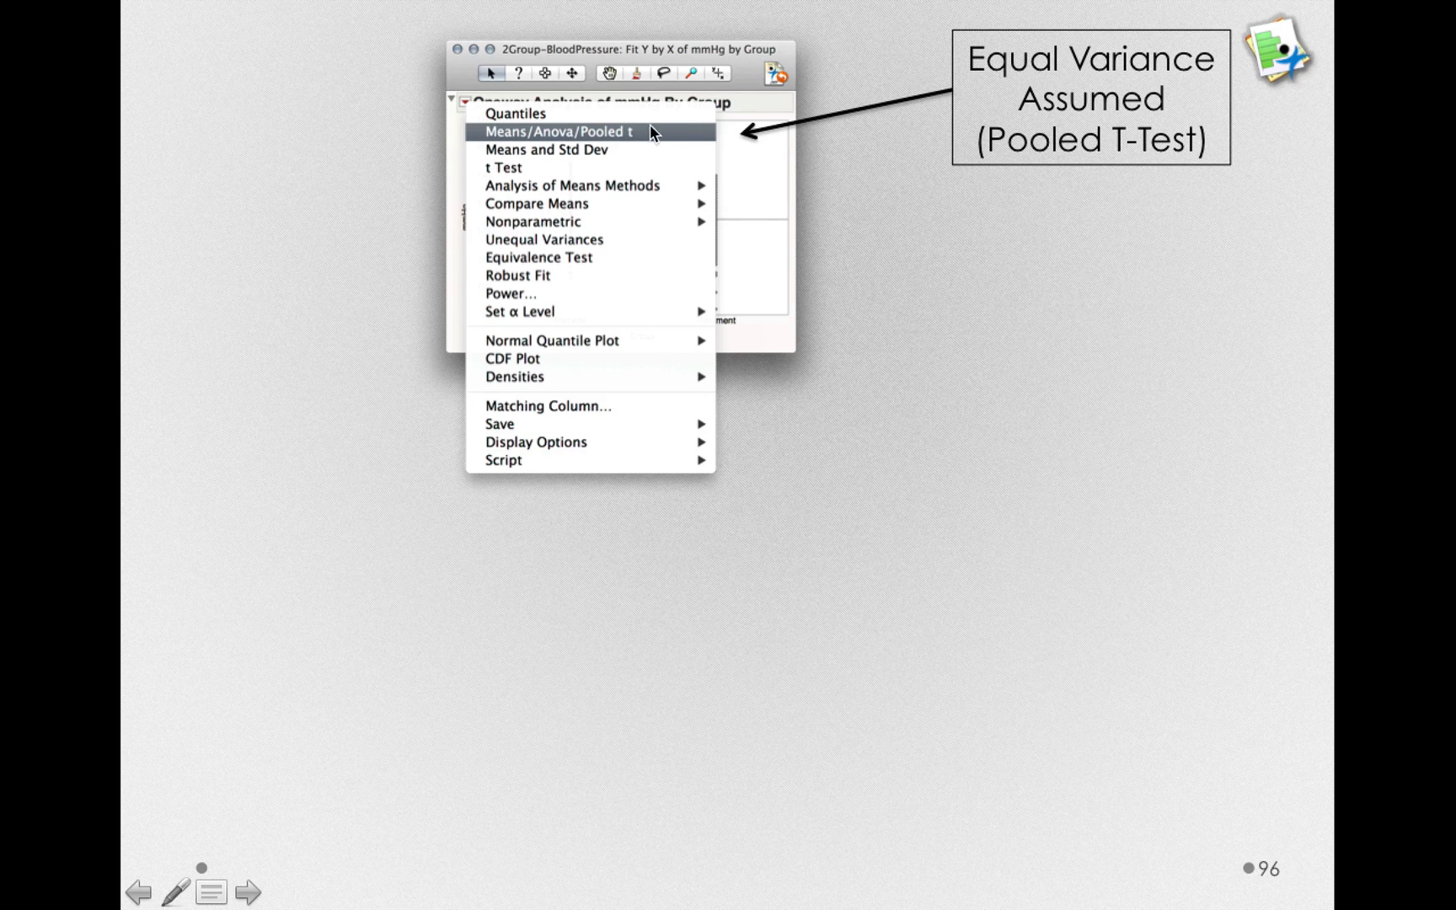
mouse_move(643, 138)
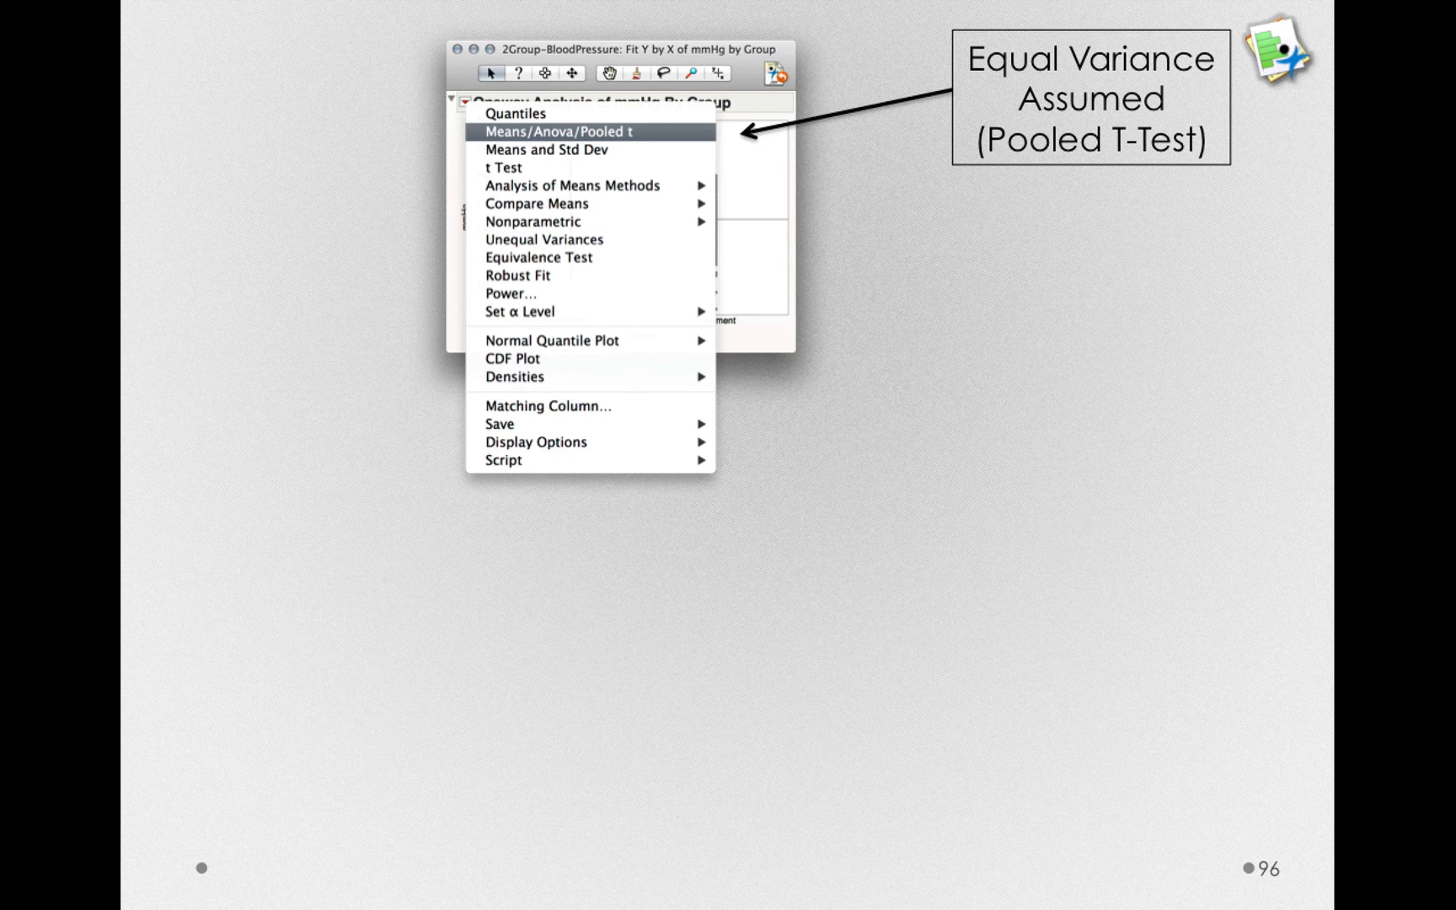
Show slide 97's Oneway Anova output and play the build boxing the t Test results
left_click(552, 130)
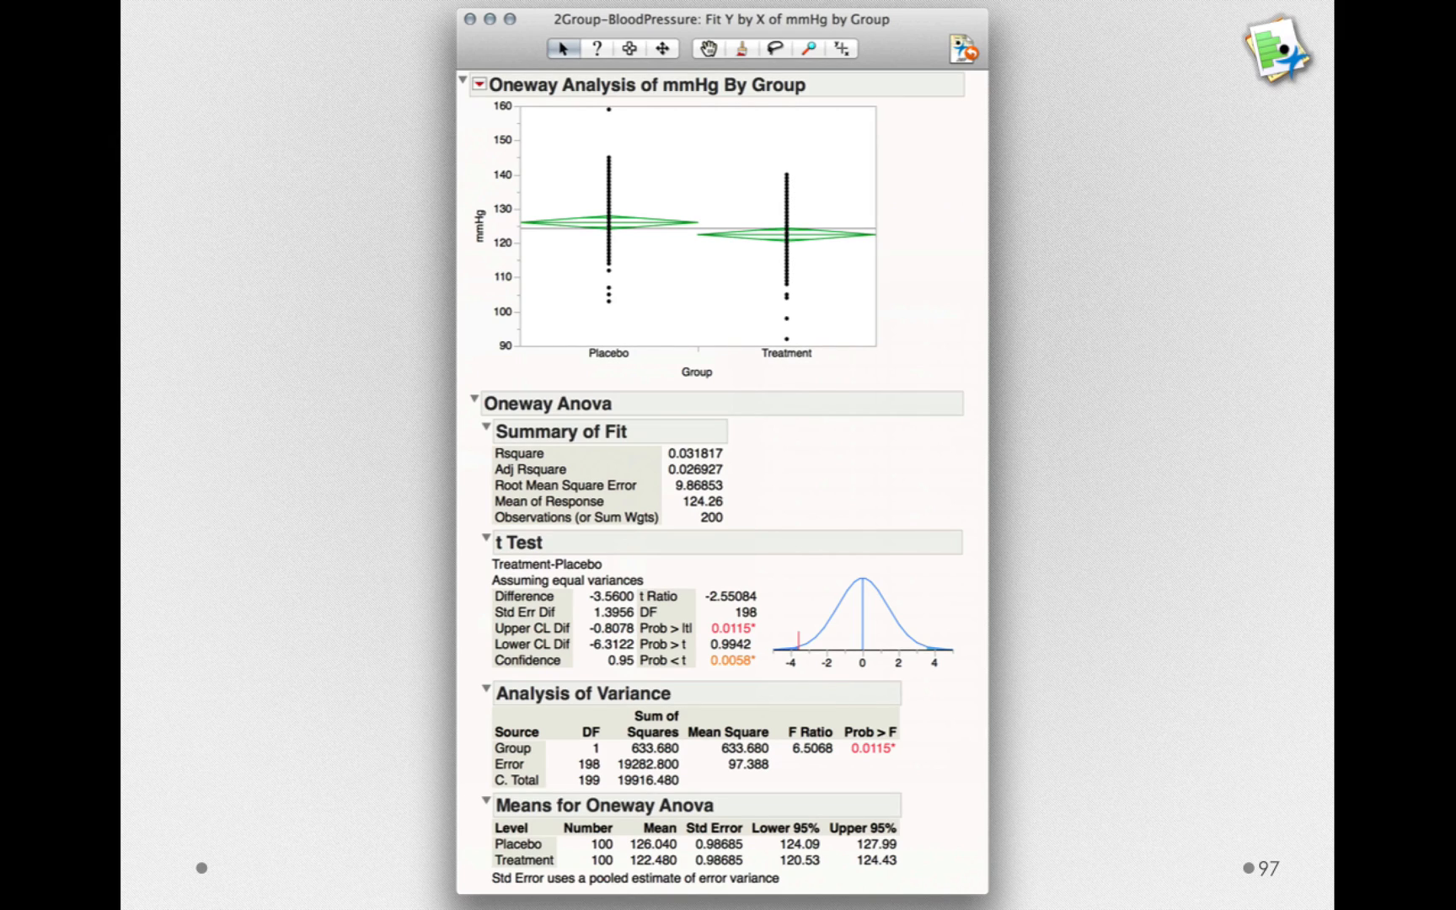
left_click(518, 541)
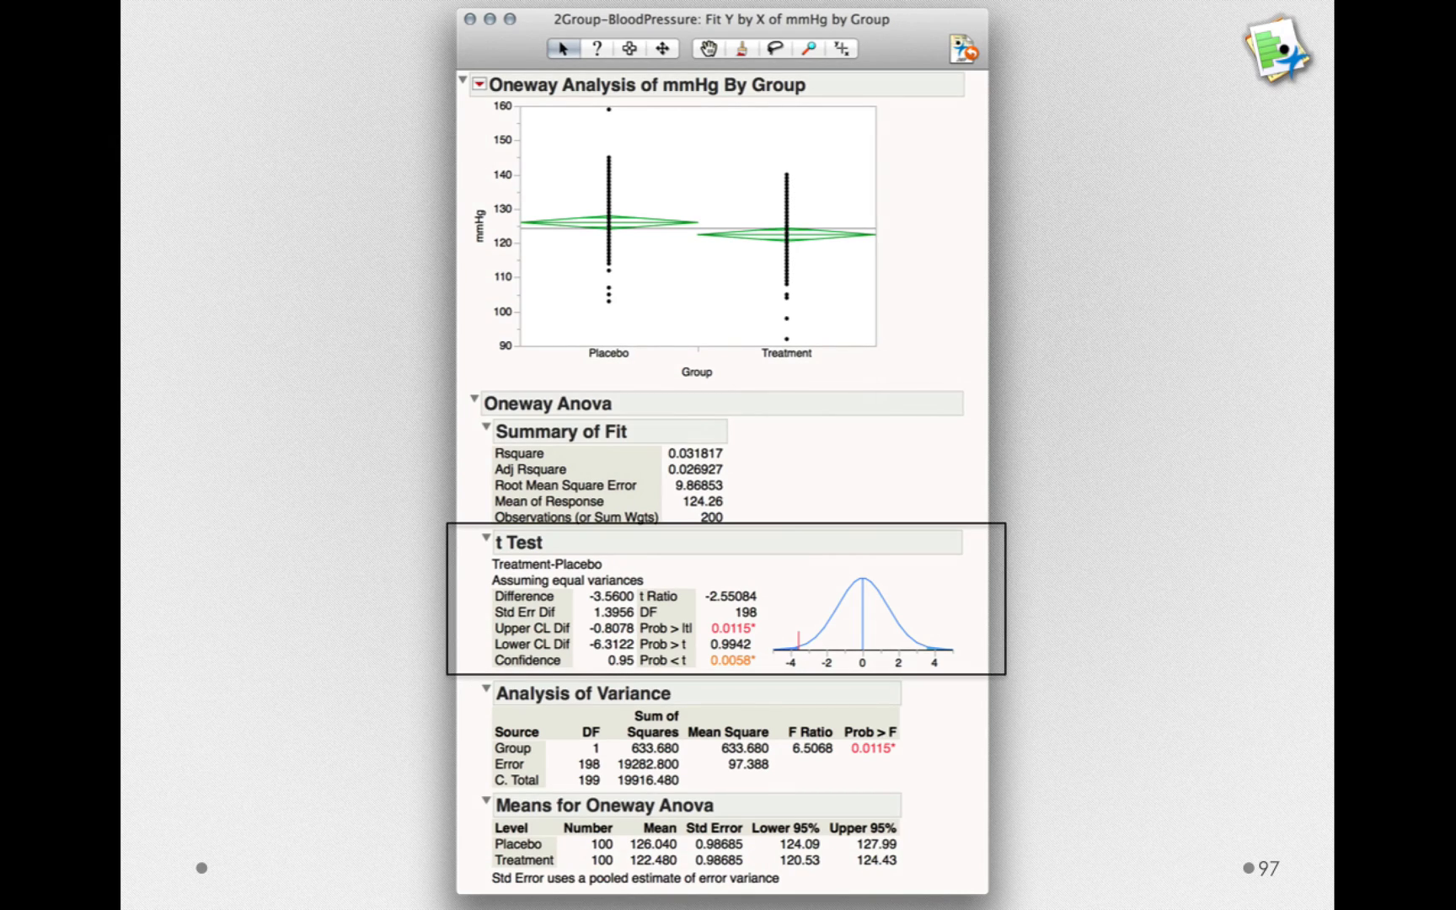